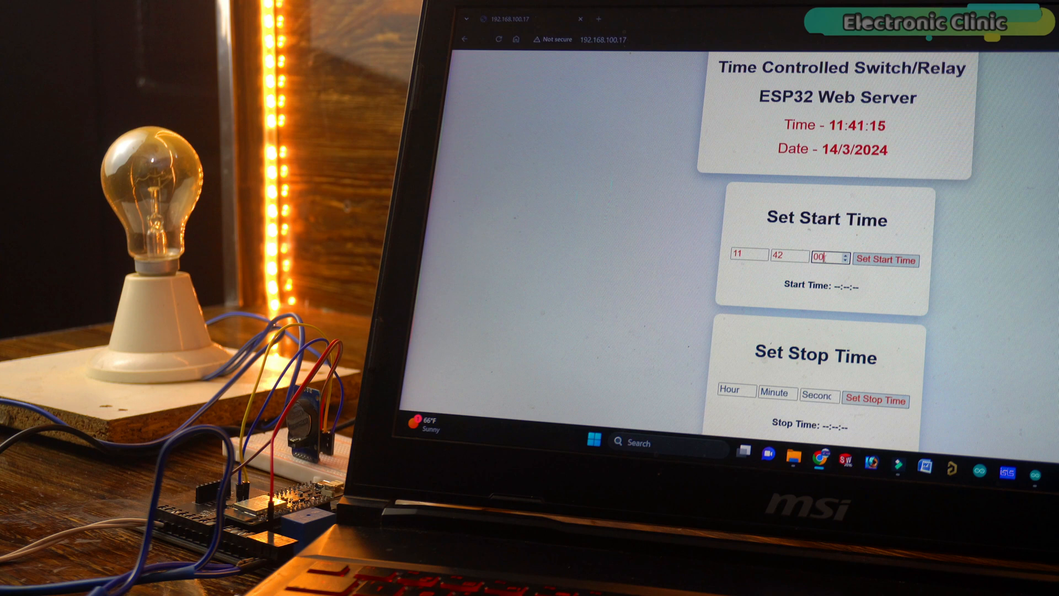
- Fill the Set Start Time fields on the laptop's ESP32 page with 11, 42, 00
click(885, 260)
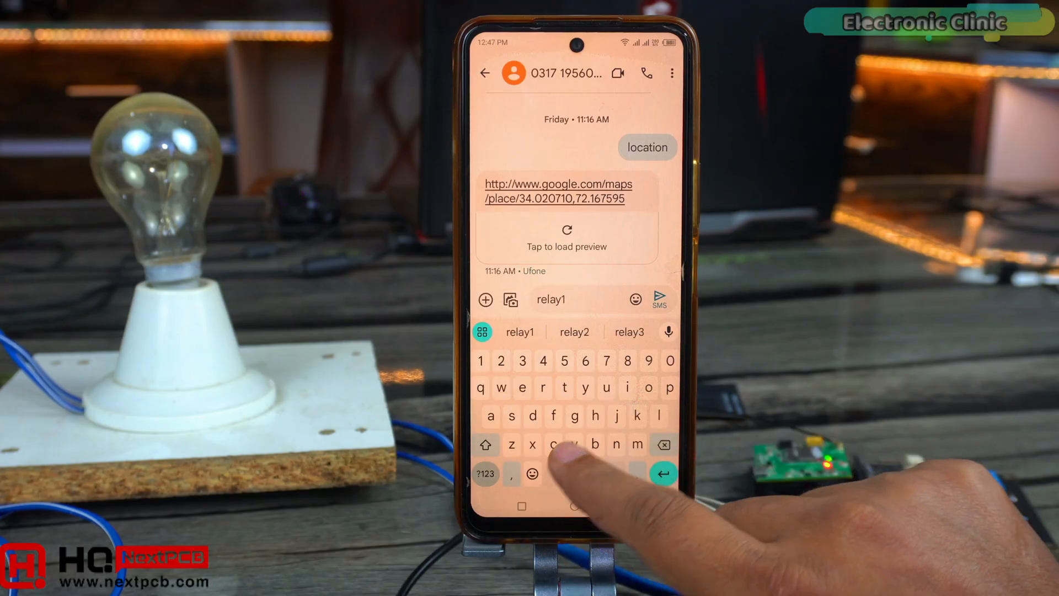
- Send the text message 'relay1 on' from the phone to switch the bulb's relay
click(660, 299)
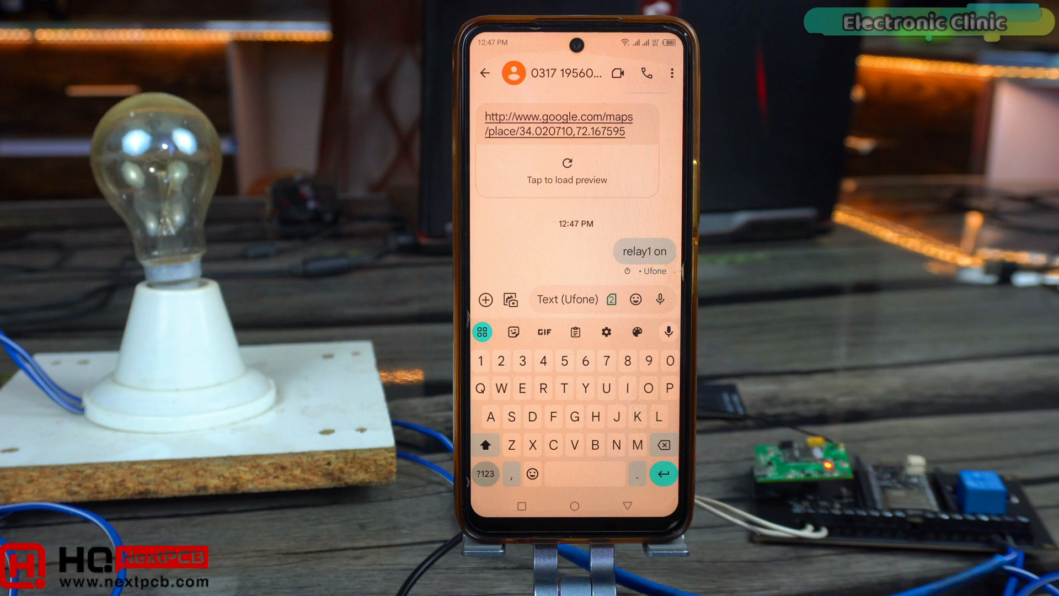
click(663, 474)
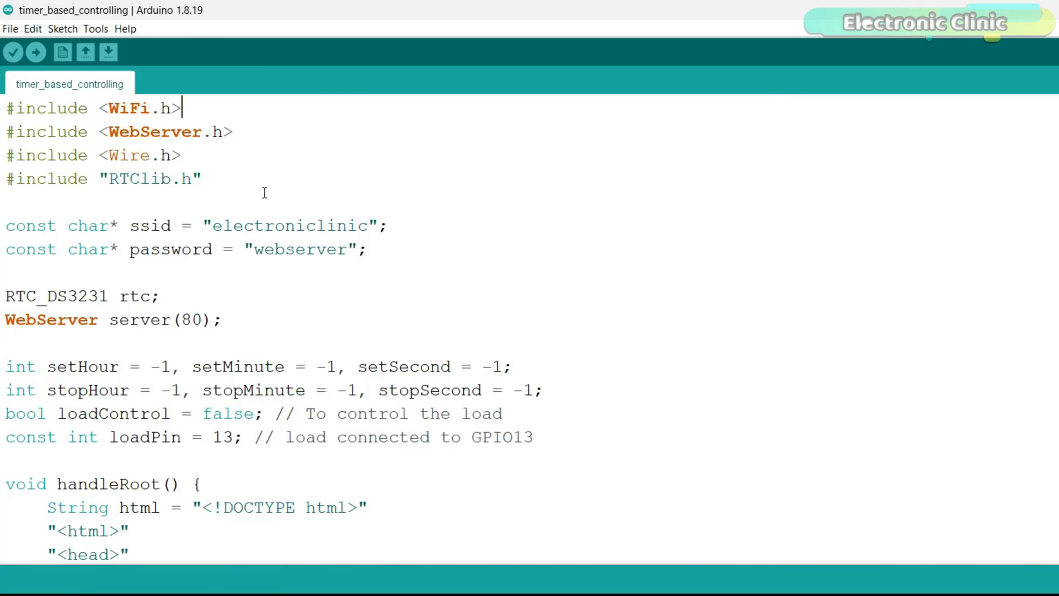
scroll(down, 3)
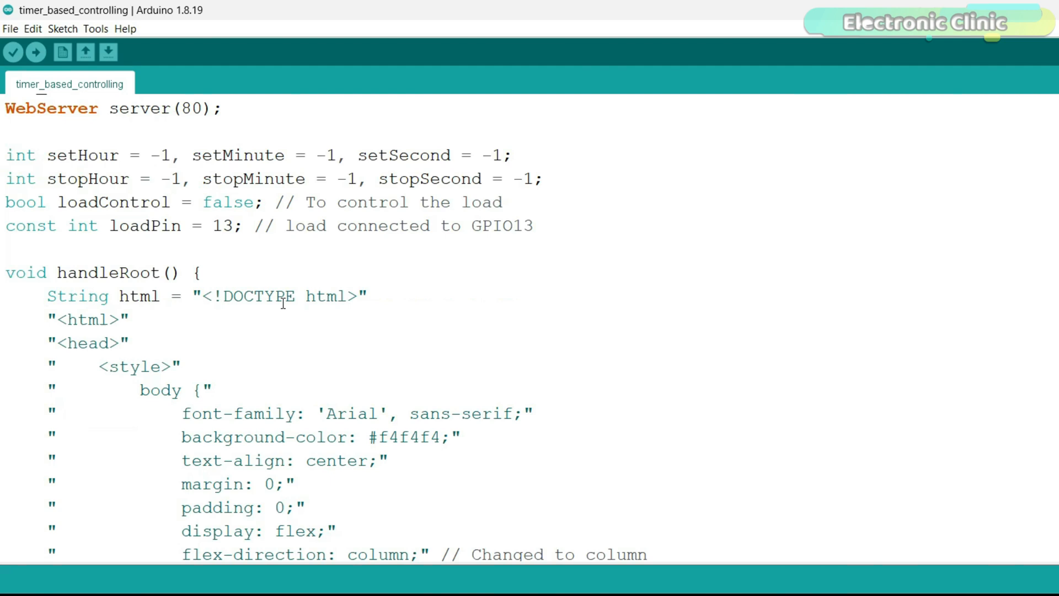
scroll(down, 3)
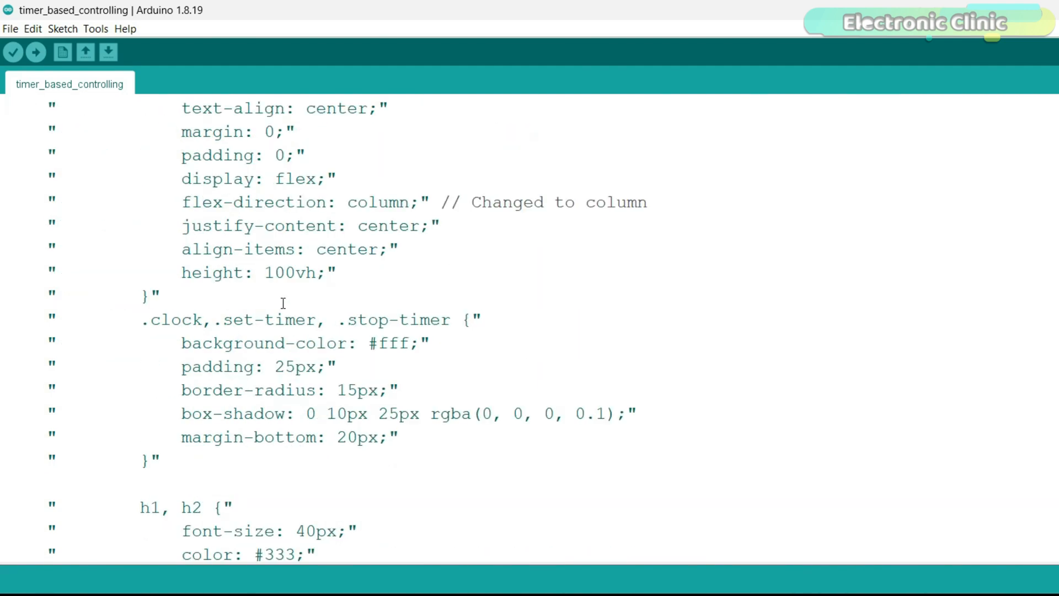
scroll(down, 3)
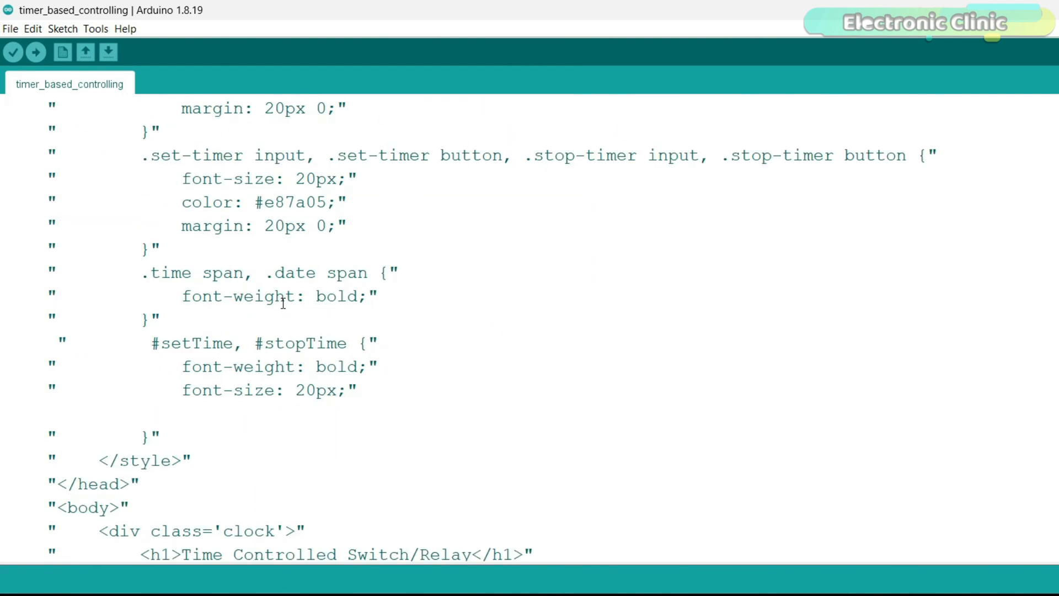
scroll(down, 3)
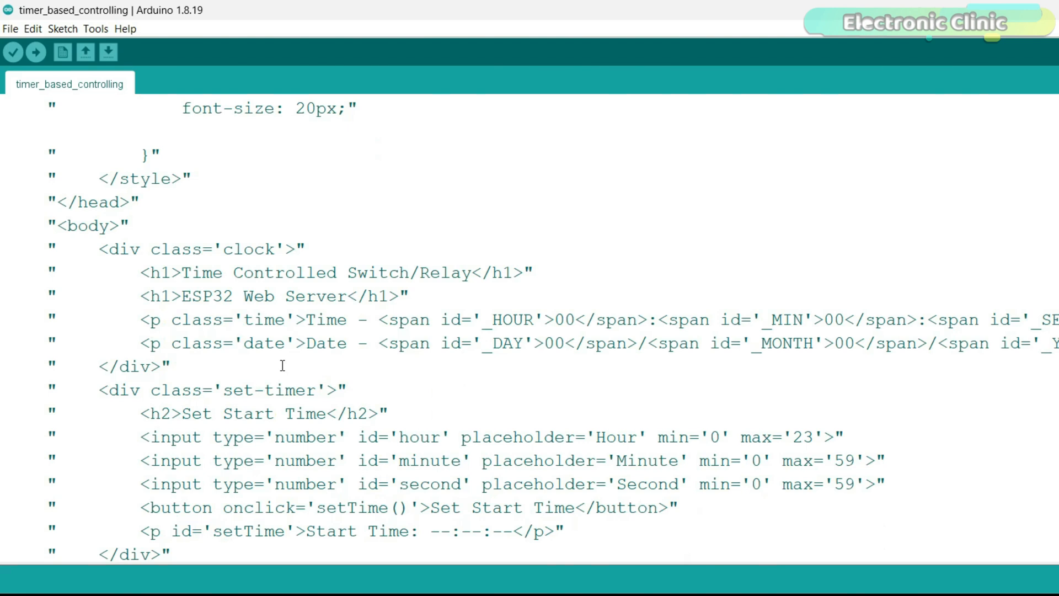
scroll(down, 3)
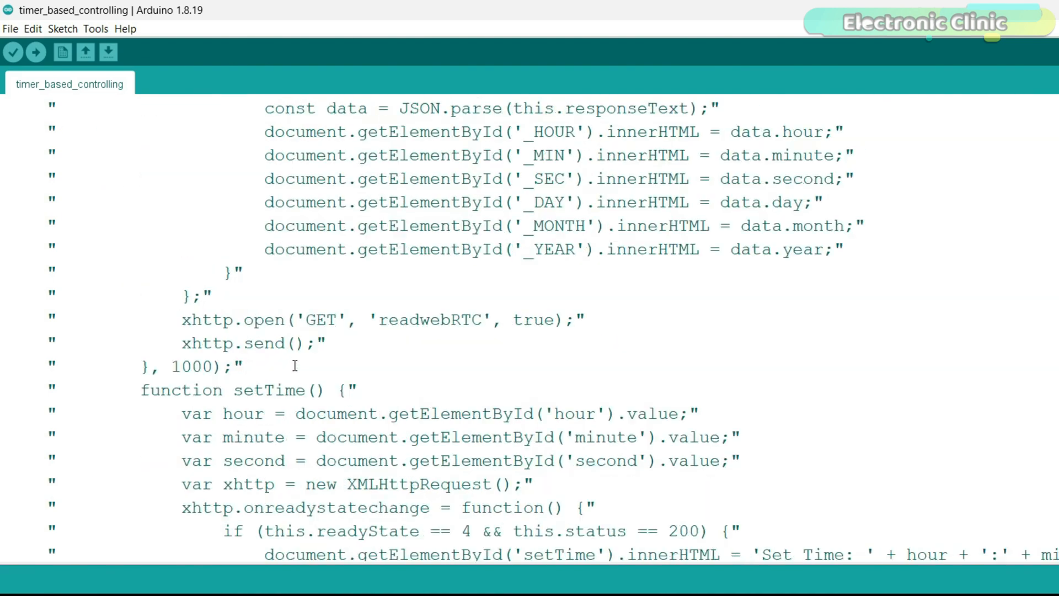
scroll(up, 3)
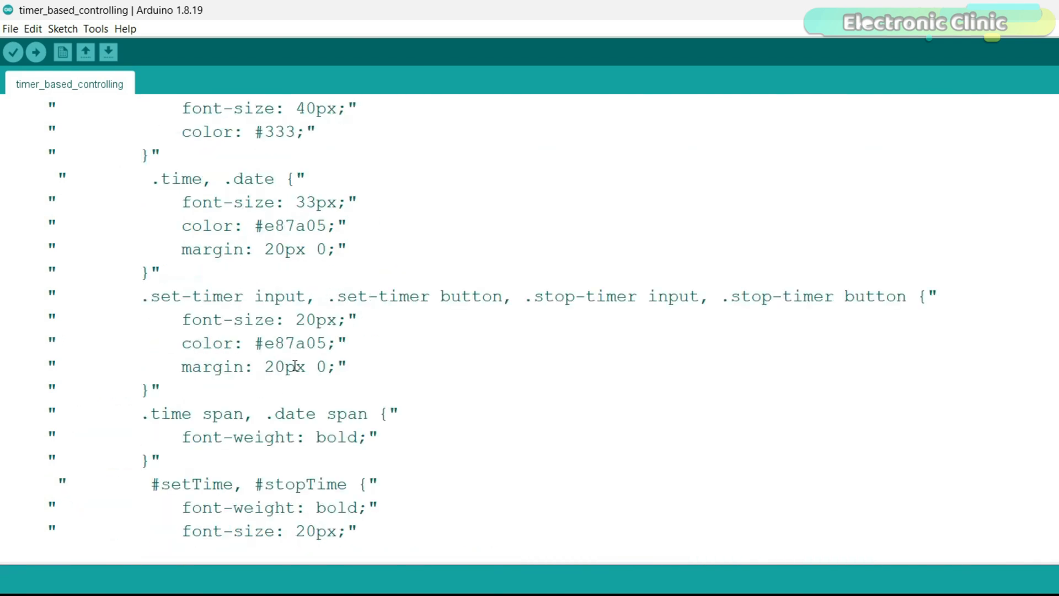
scroll(up, 3)
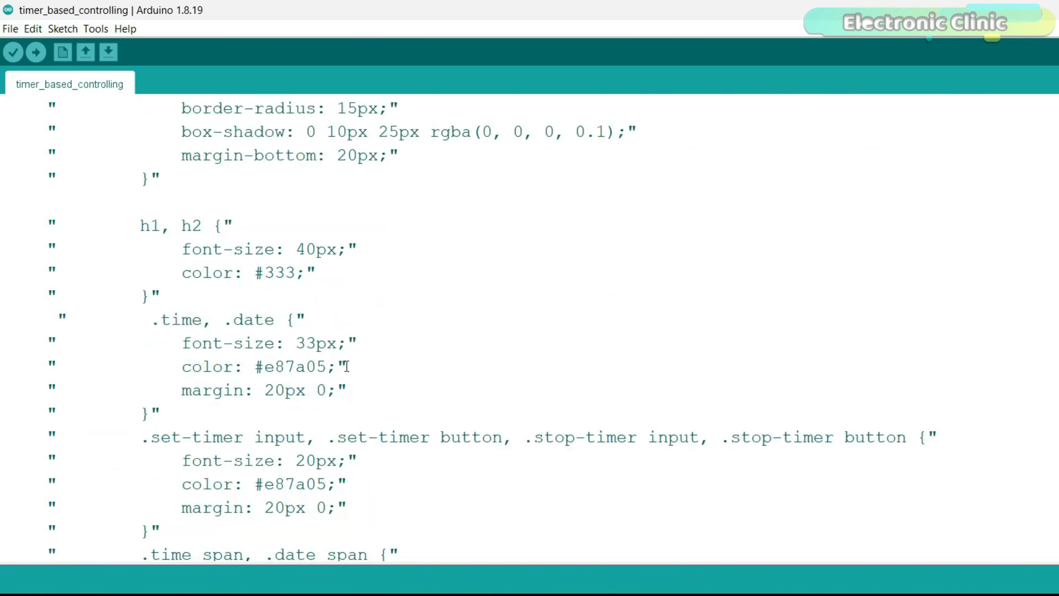
scroll(up, 3)
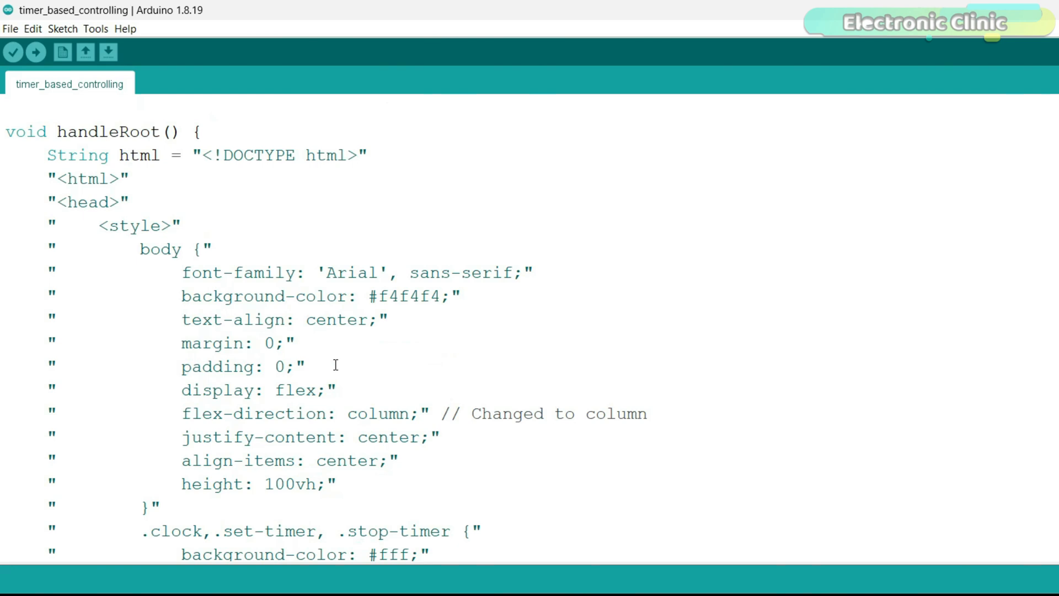
scroll(up, 3)
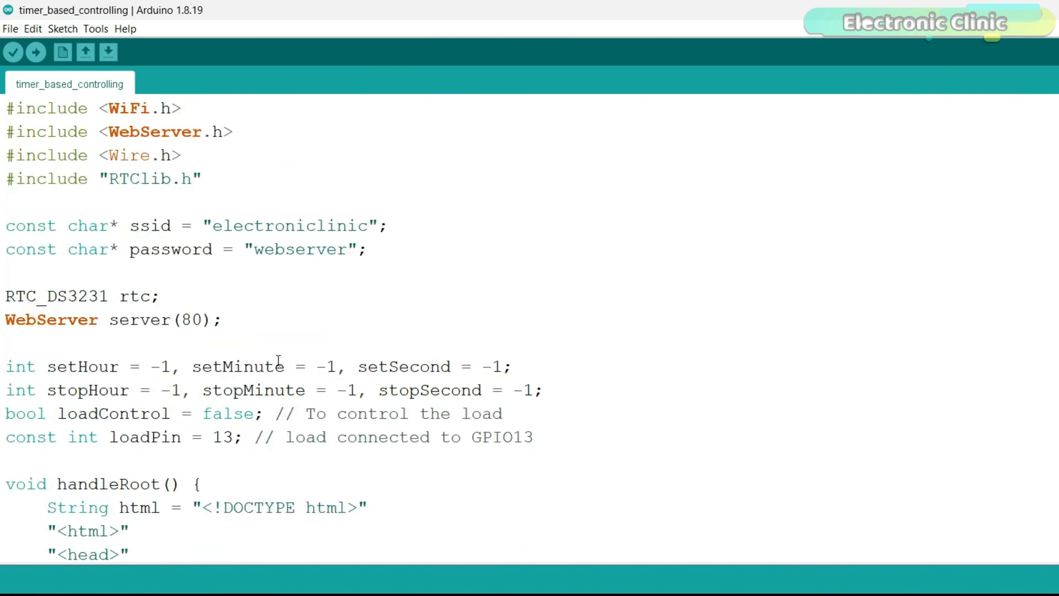
mouse_move(115, 120)
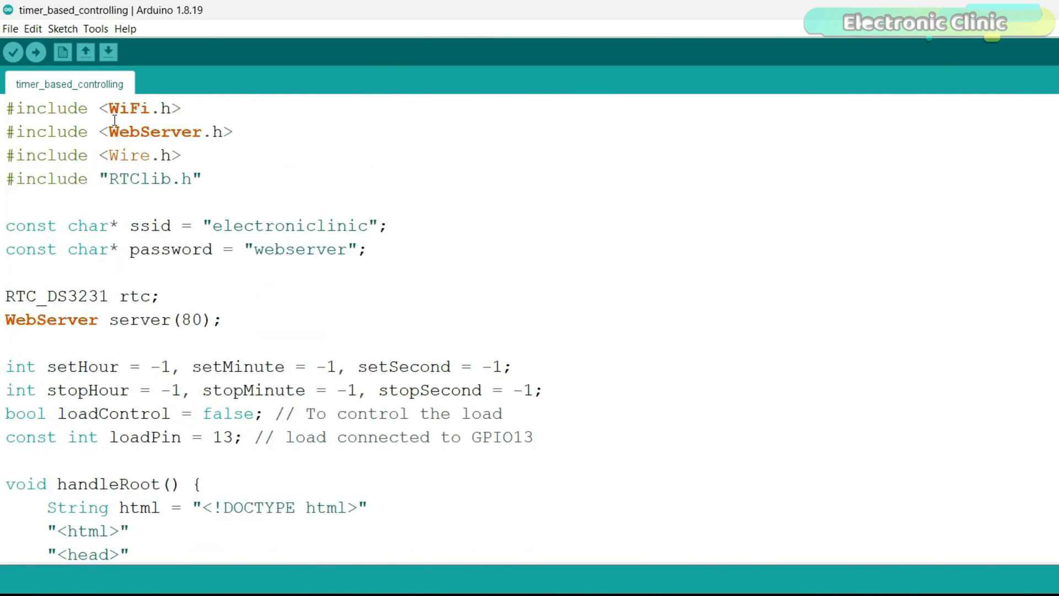
click(96, 28)
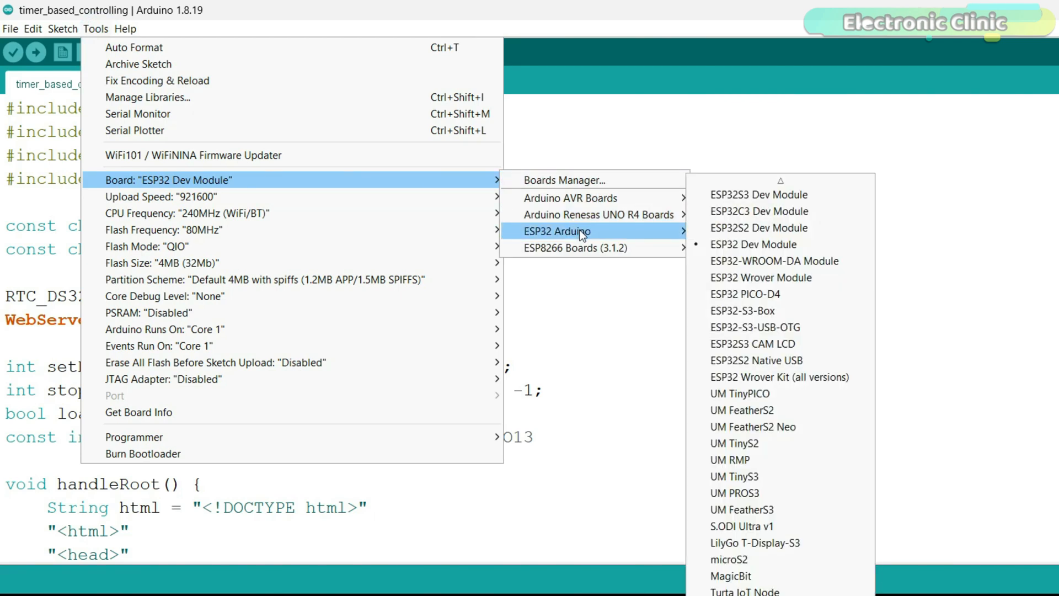
mouse_move(753, 244)
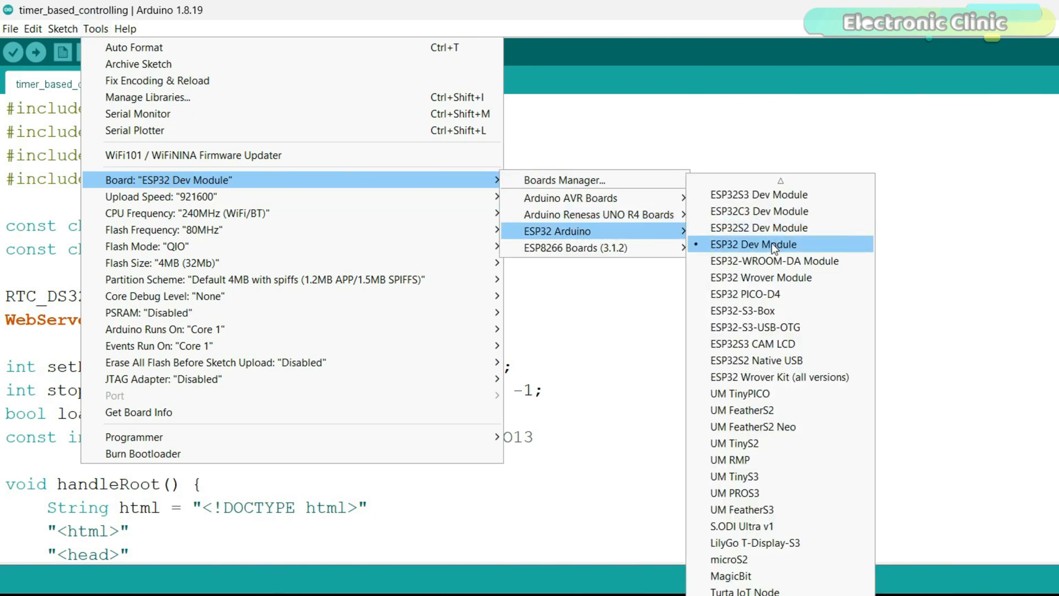
mouse_move(779, 252)
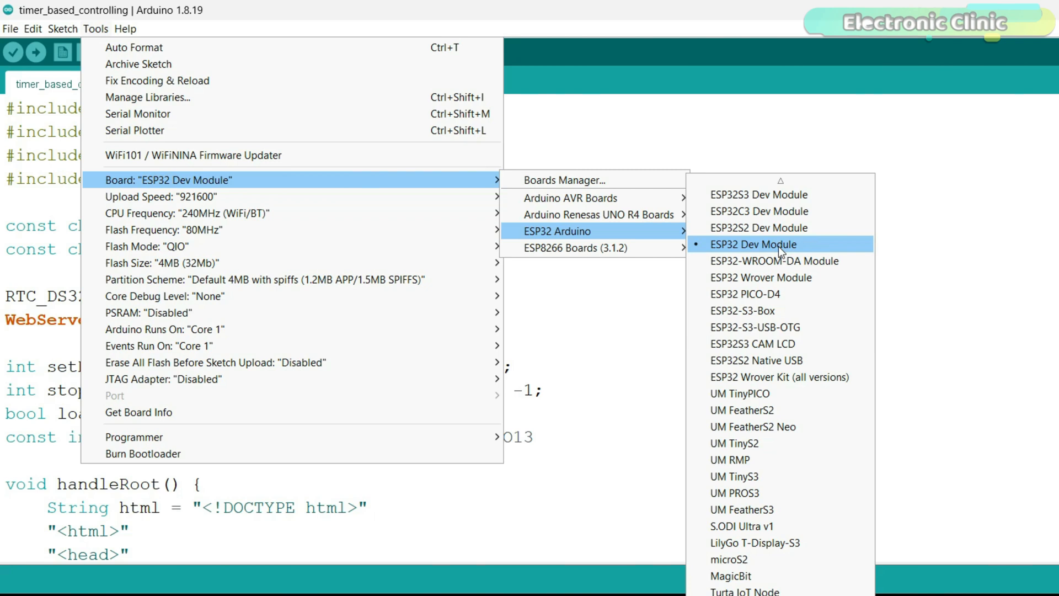
click(753, 244)
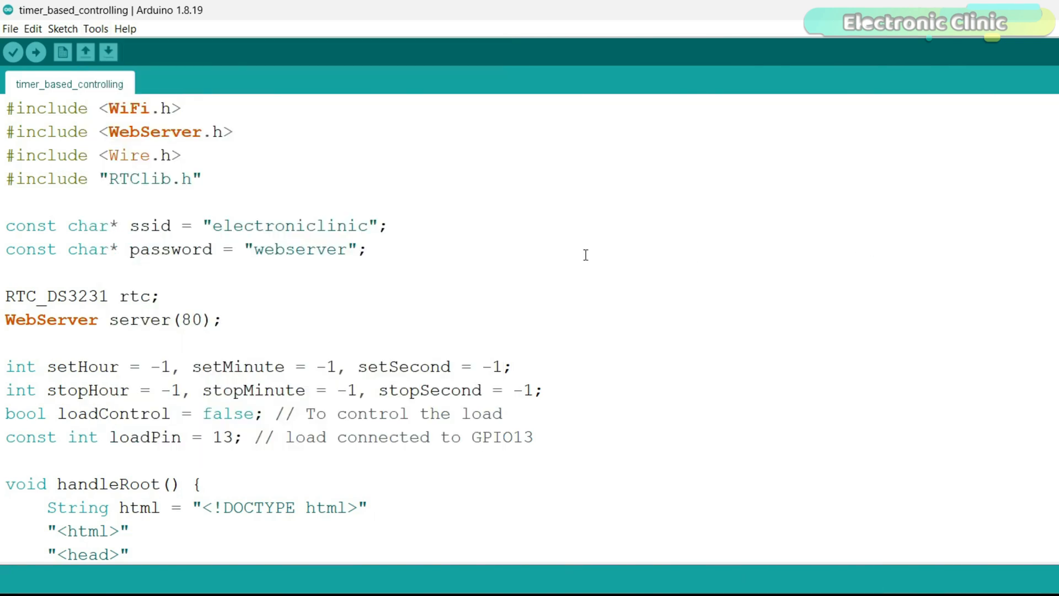
right_click(143, 178)
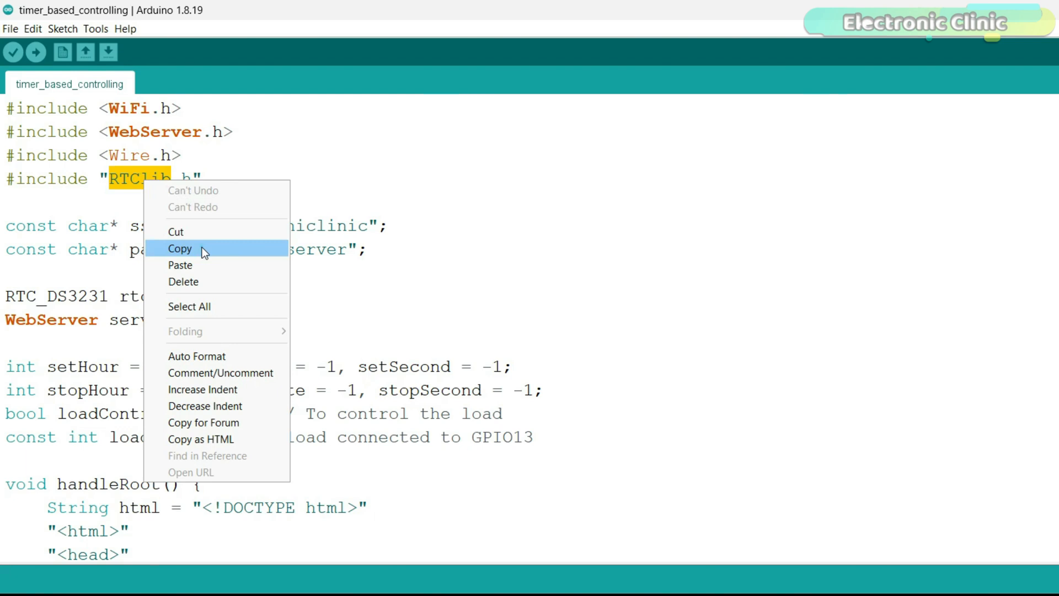
click(180, 248)
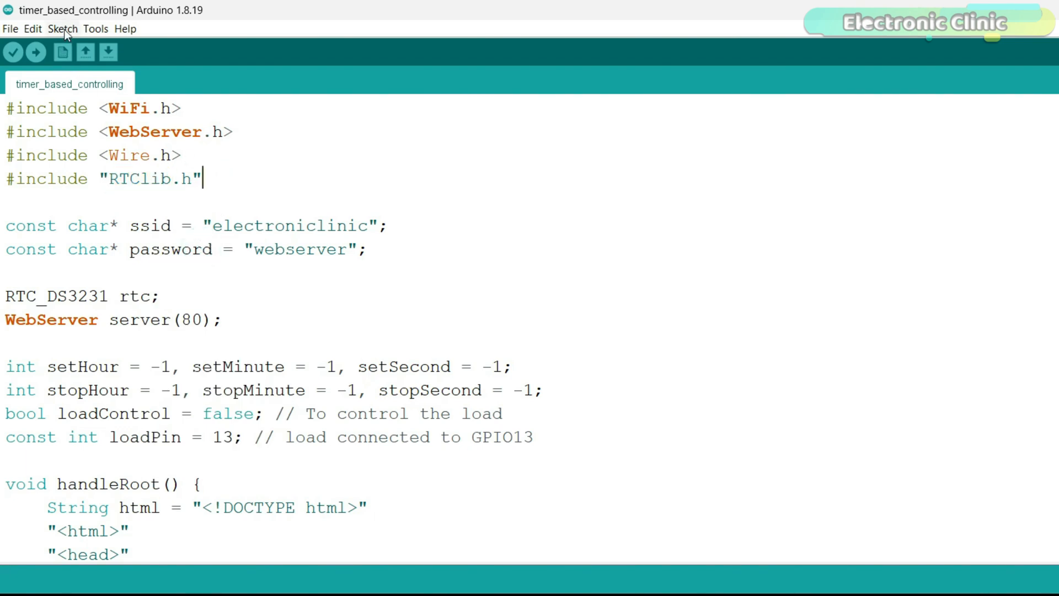
click(61, 28)
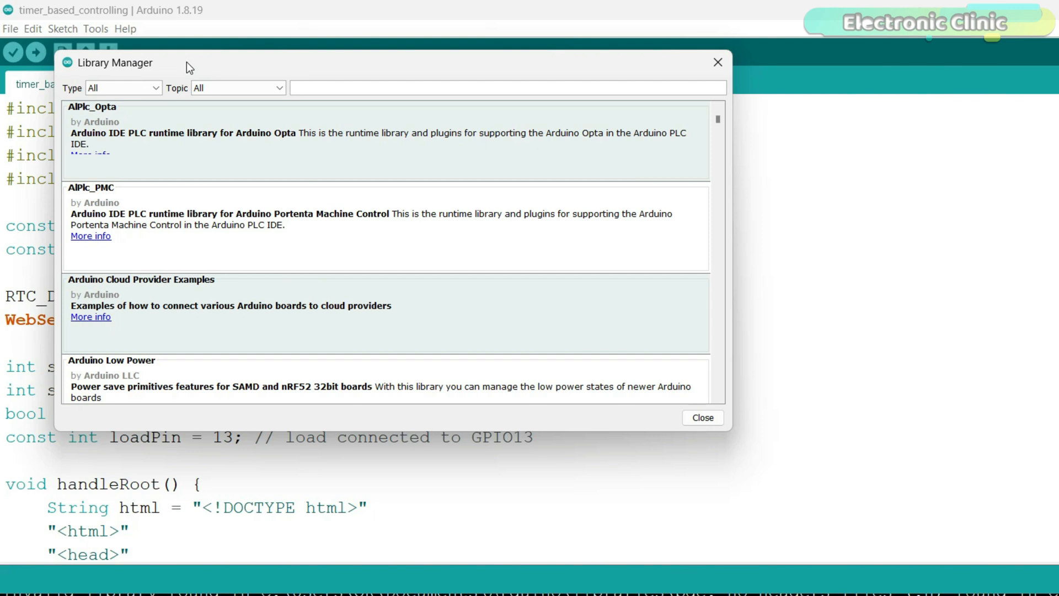
text(RTClib)
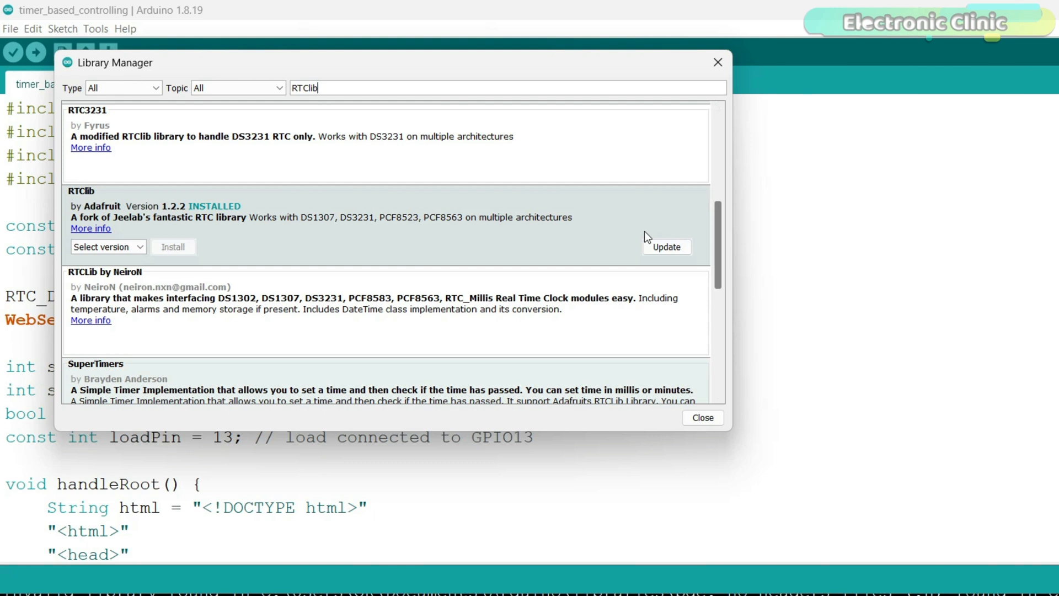
mouse_move(241, 220)
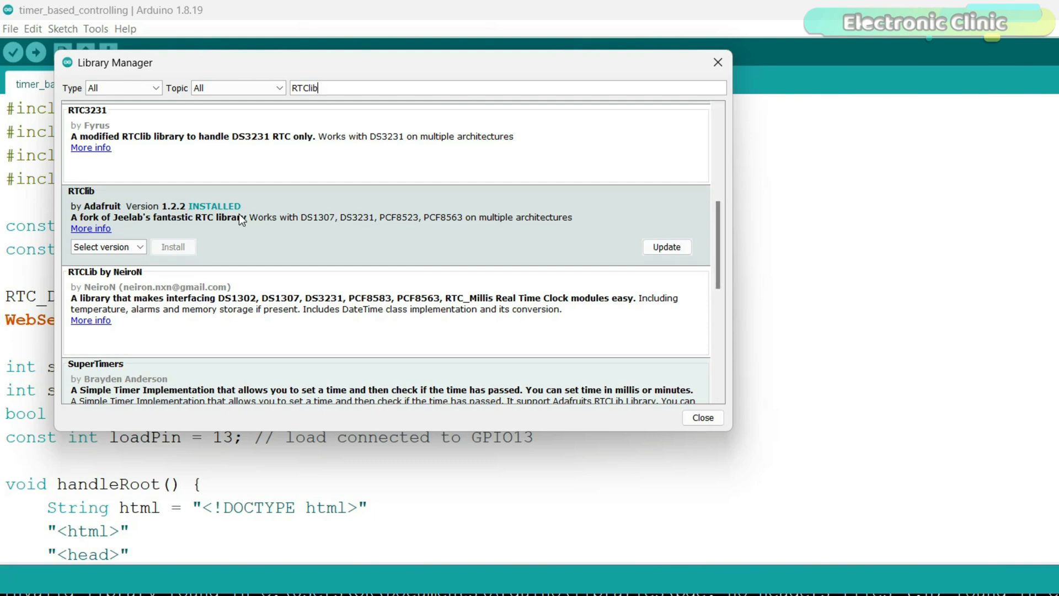
click(702, 417)
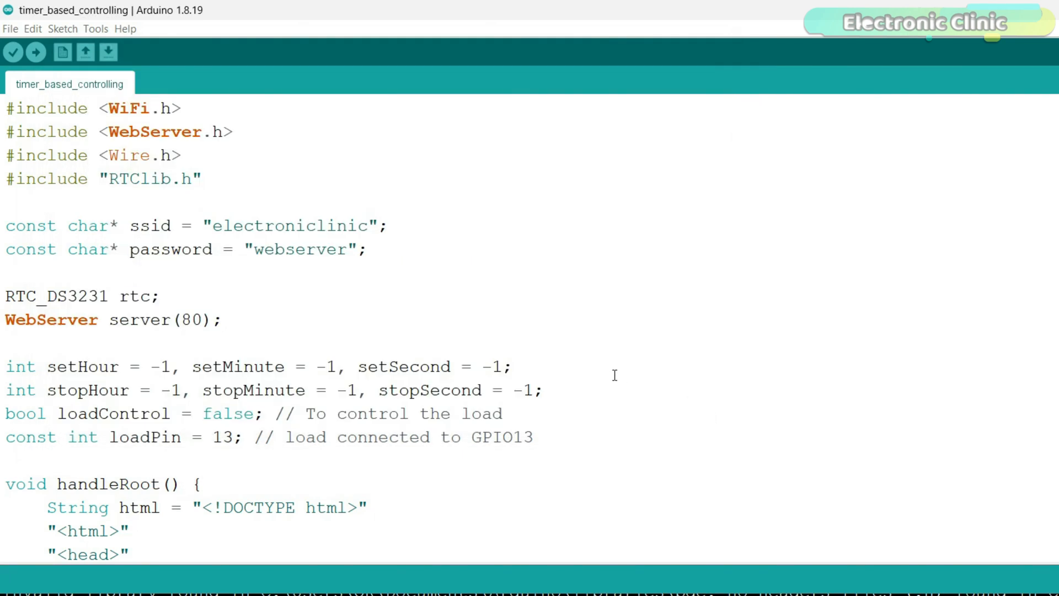
scroll(down, 3)
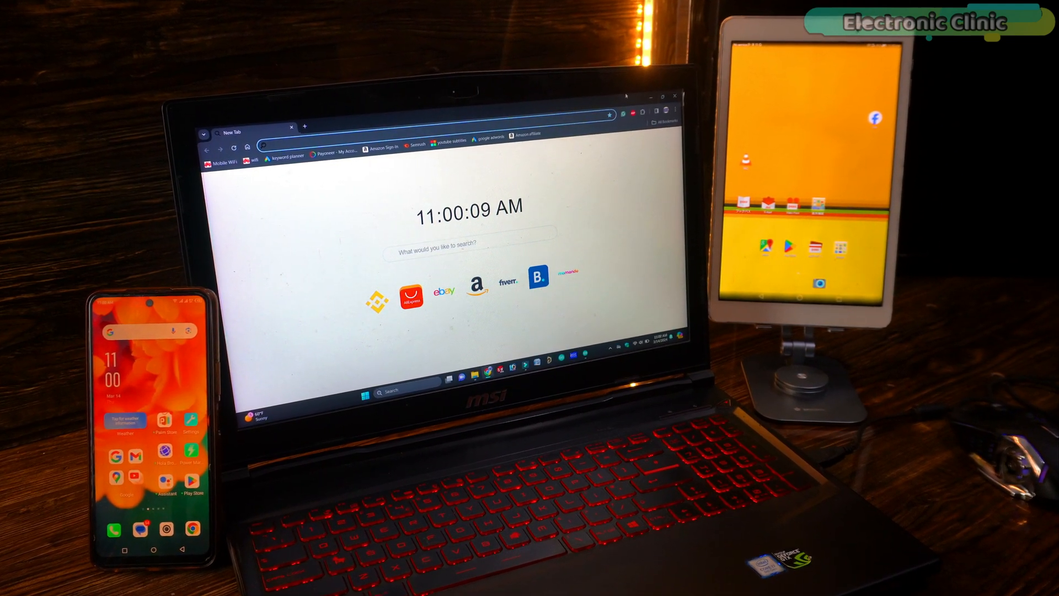
- Load 192.168.100.17 and save 11:11:00 as the ESP32 start time
text(192.168.100.17)
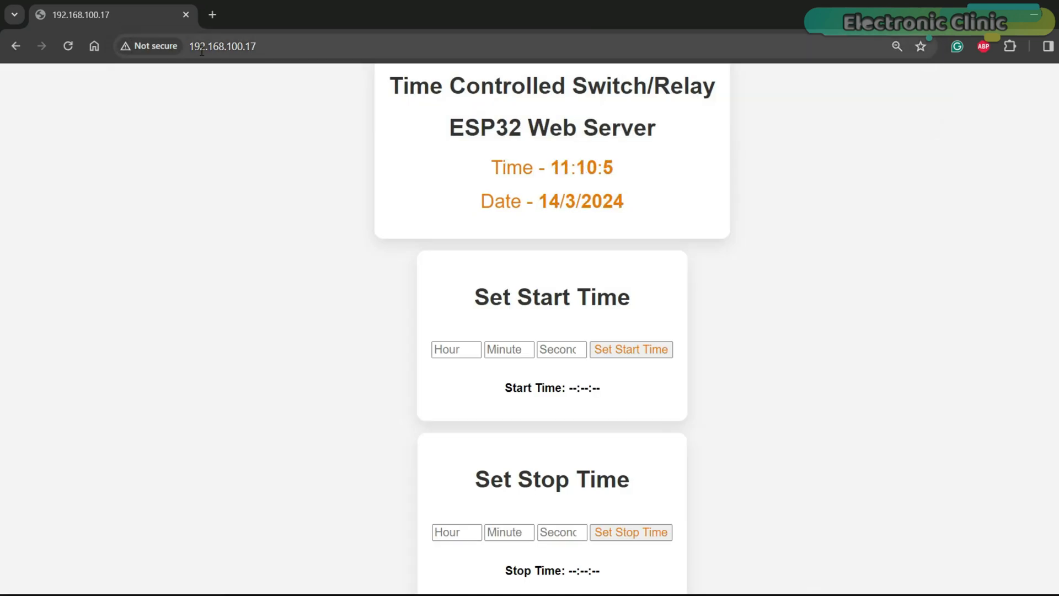
mouse_move(787, 230)
text(00)
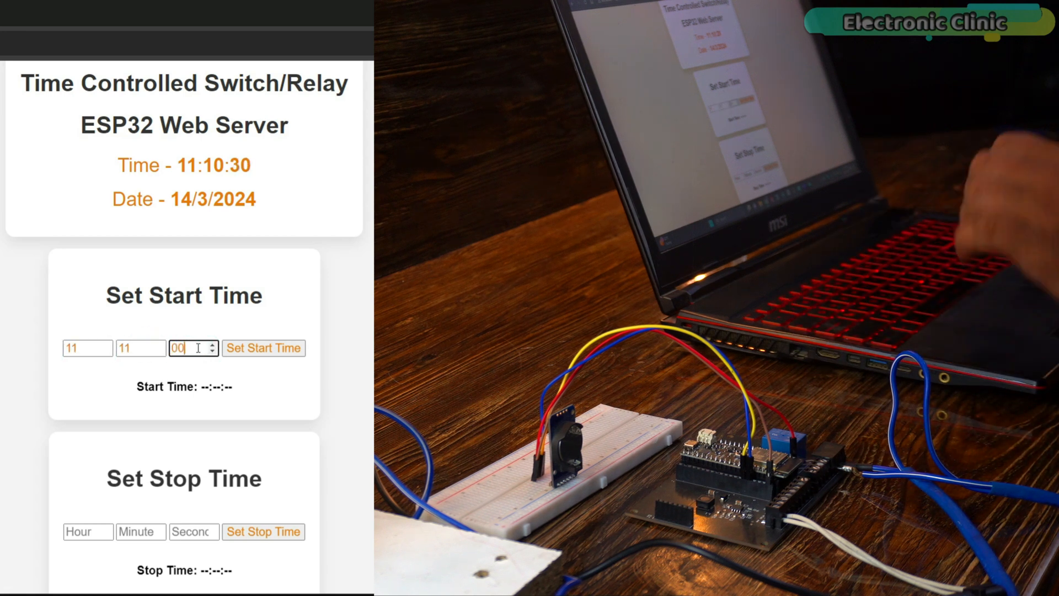
click(262, 347)
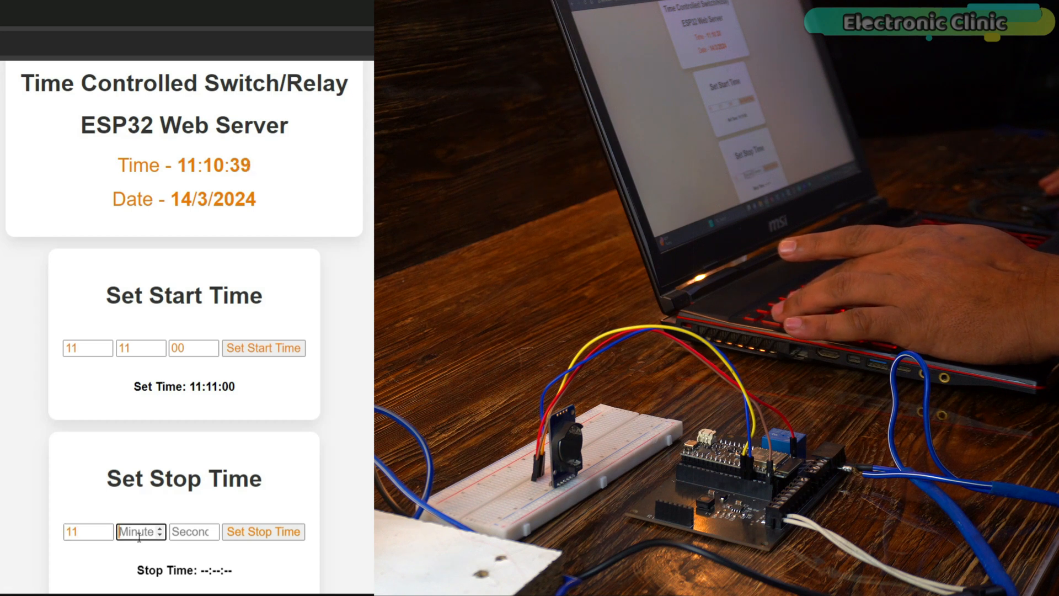
- Enter stop hour 11 and minute 12 in the Set Stop Time boxes
text(12)
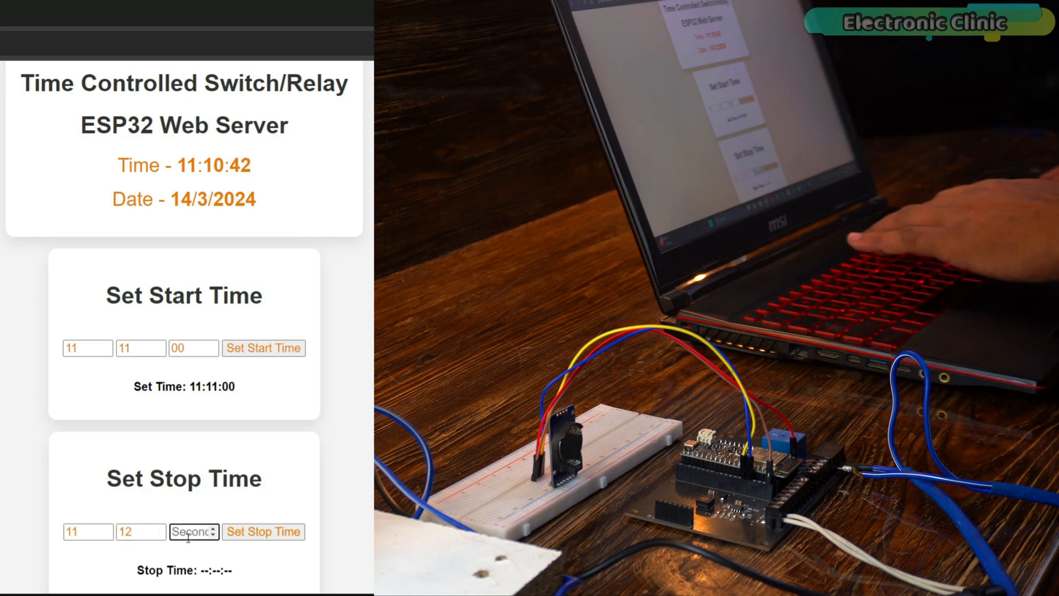
click(263, 531)
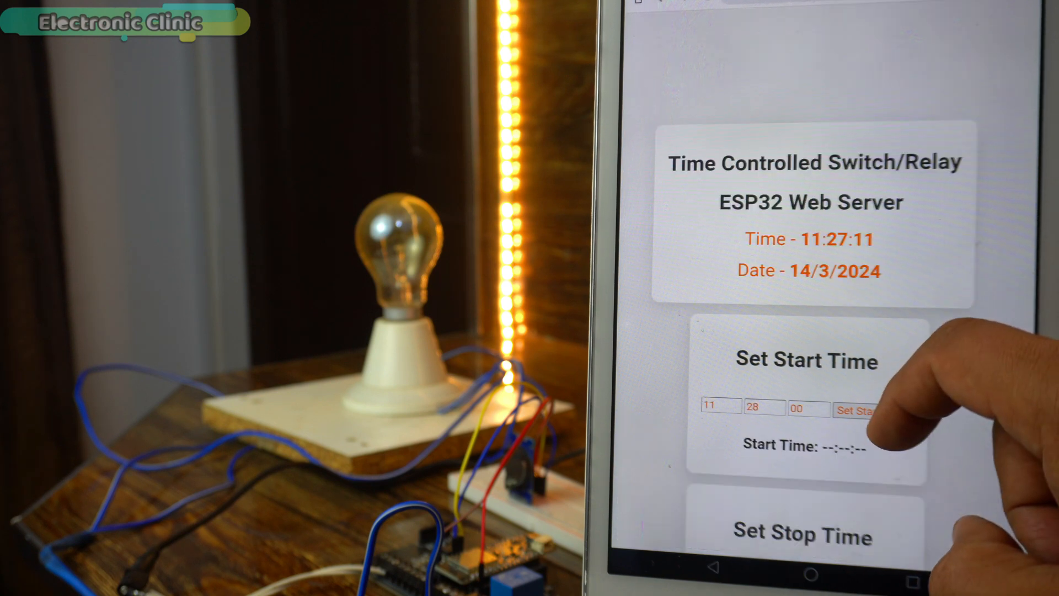
- Save 11:28:00 as the start time on the tablet's ESP32 page
click(856, 411)
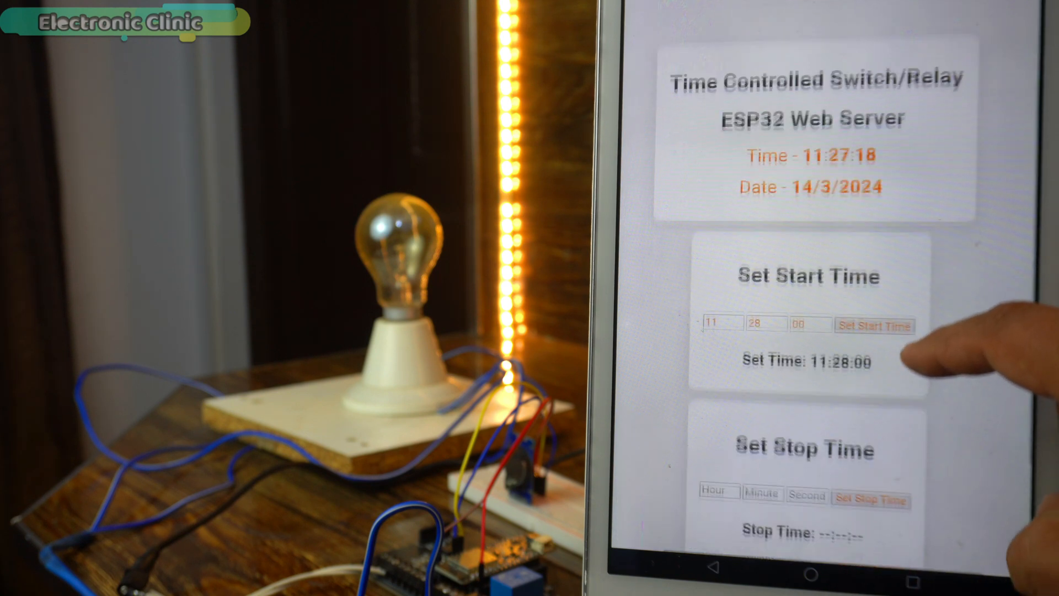